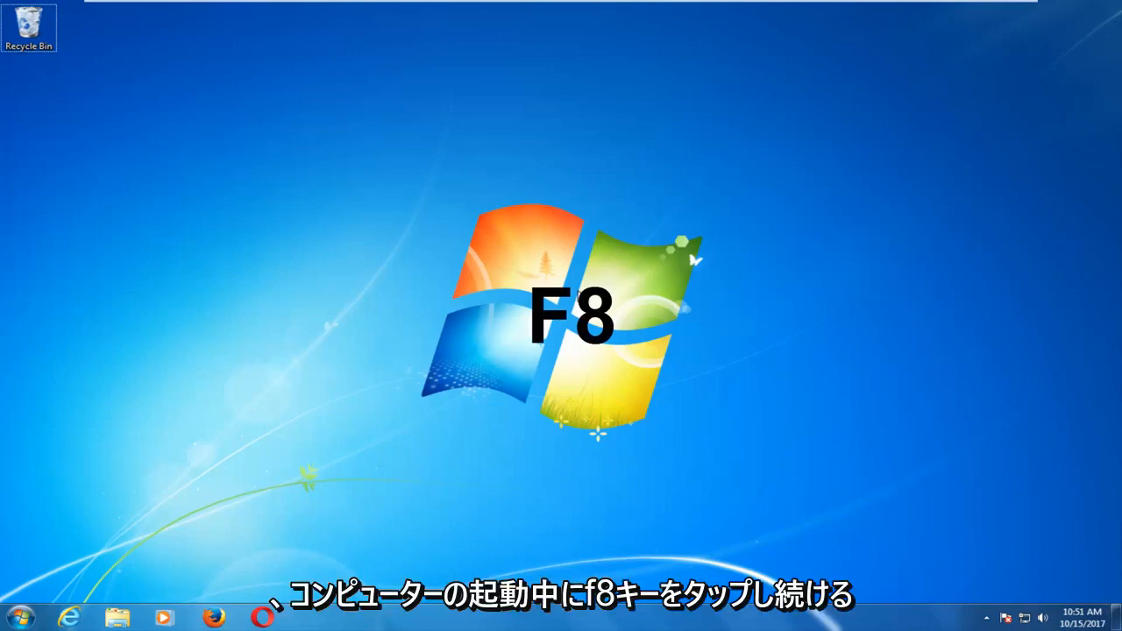
# Restart the computer from the Start menu's power options
pyautogui.click(18, 617)
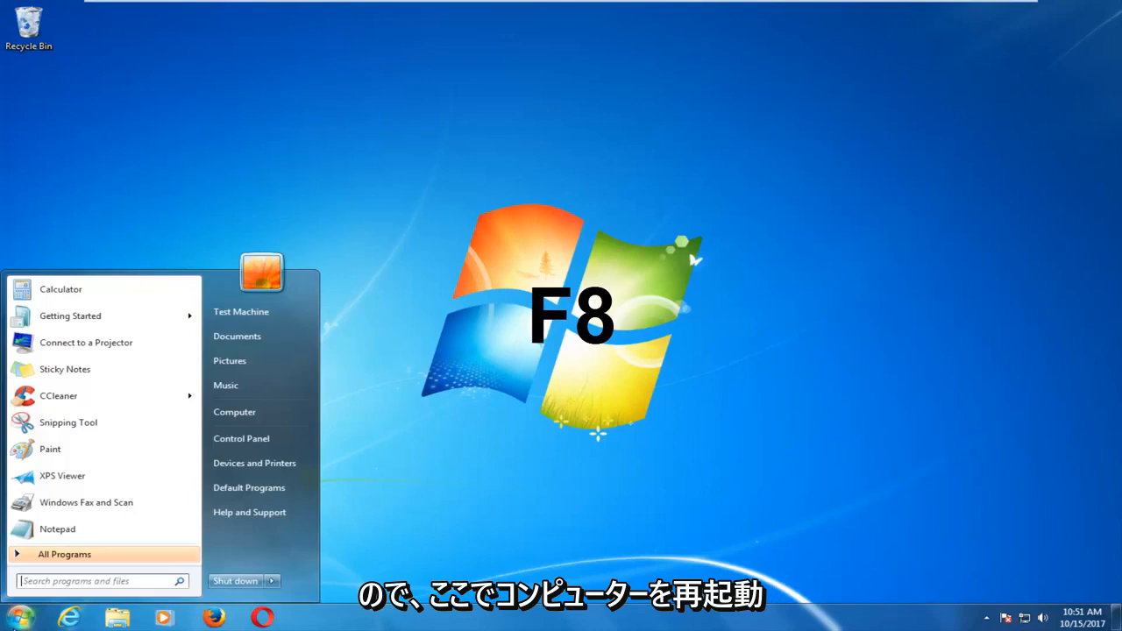
pyautogui.click(272, 582)
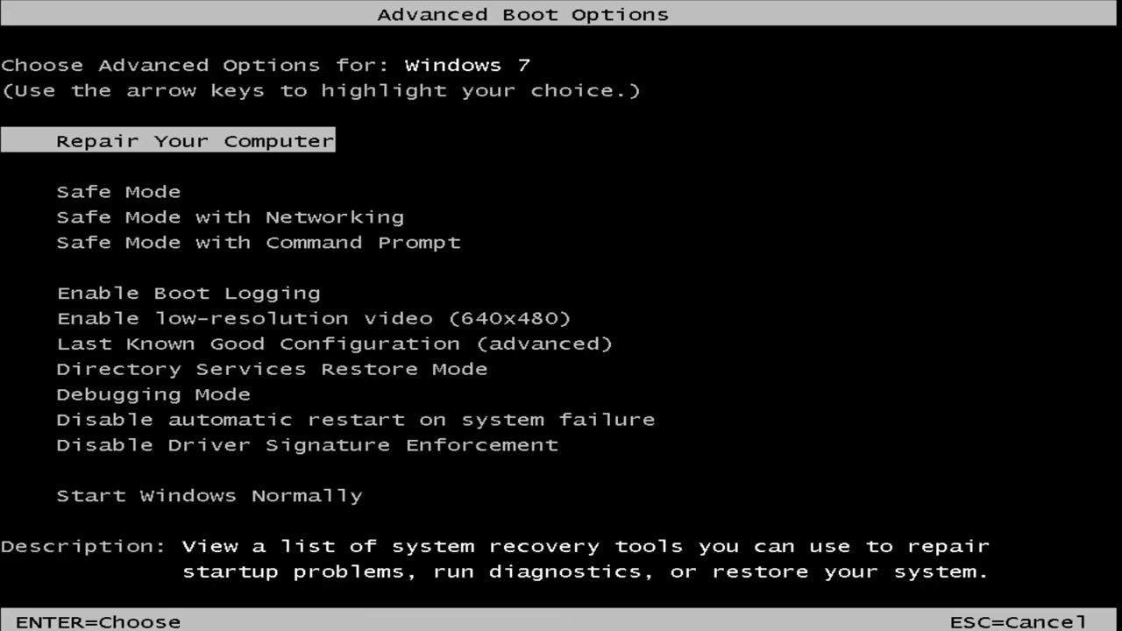
# Highlight Disable Driver Signature Enforcement in the Advanced Boot Options list
pyautogui.press('down')
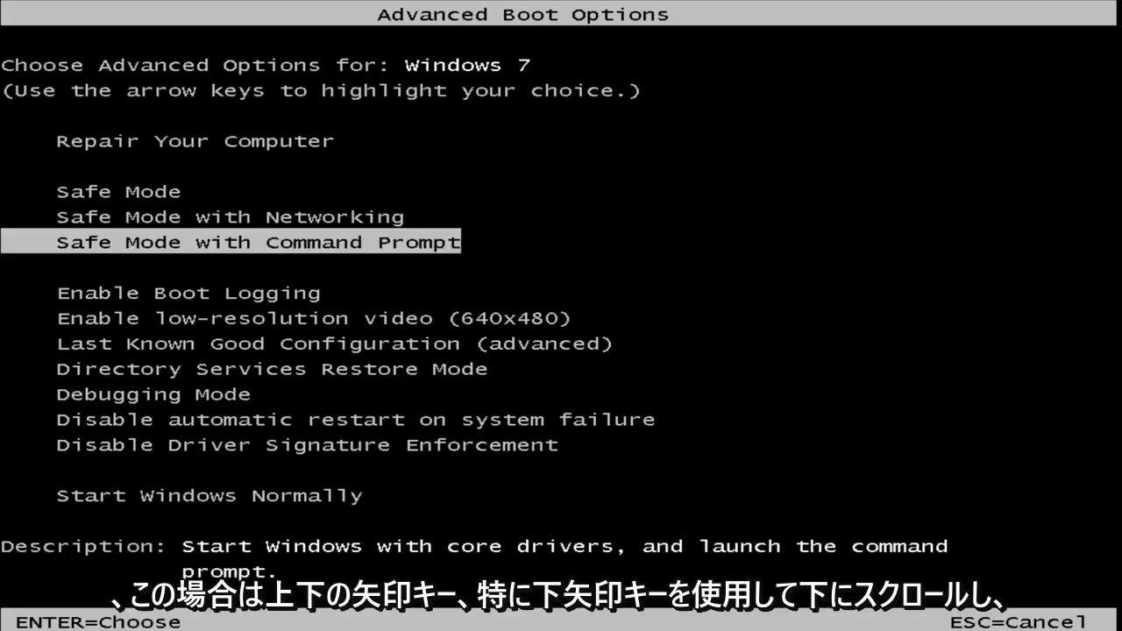
pyautogui.press('Down')
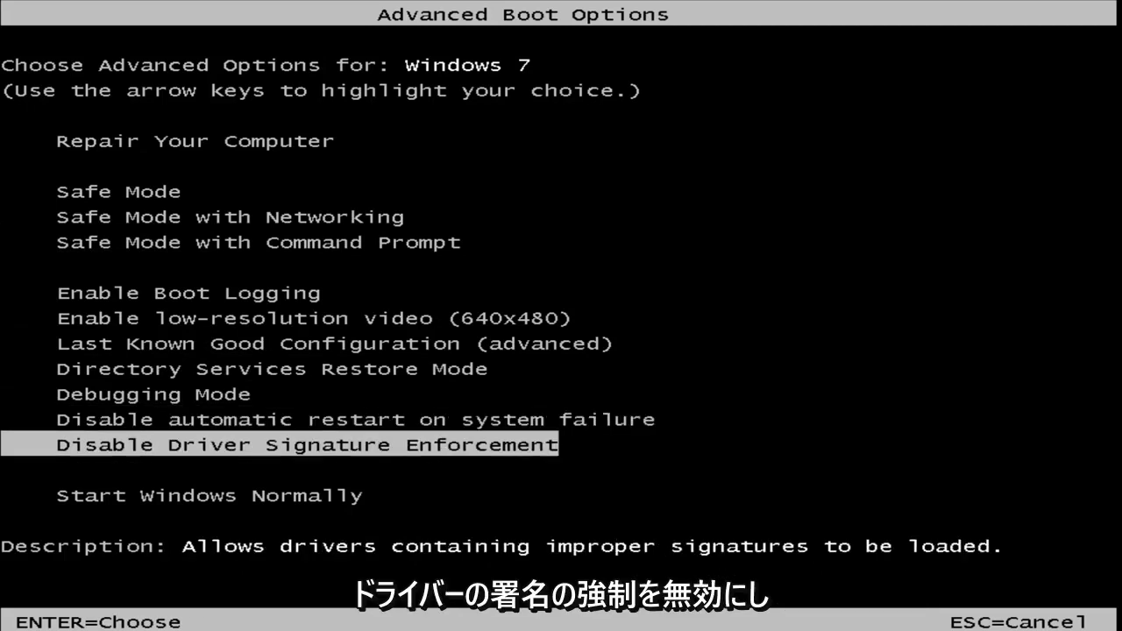